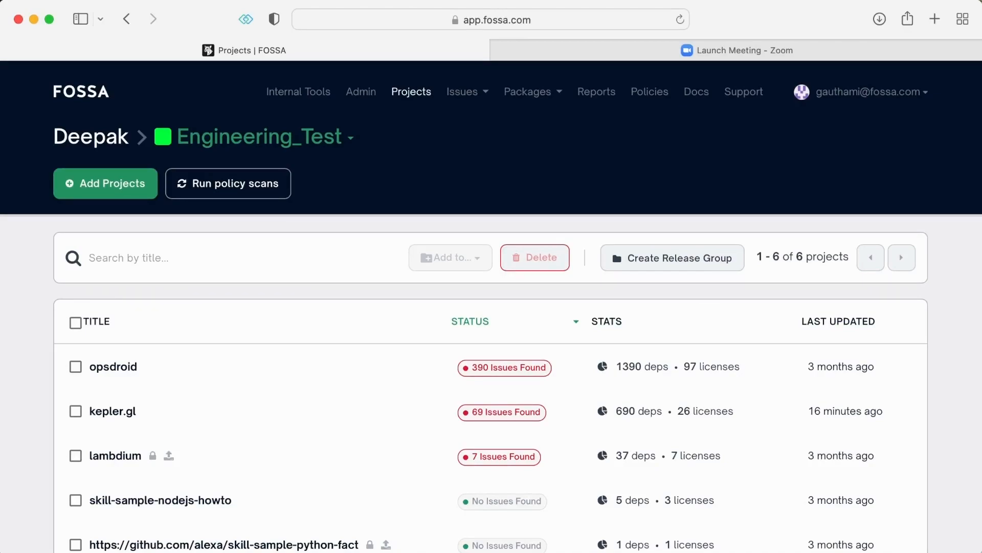
- View the kepler.gl project's licensing issues, showing 20 flagged issues
{"action": "left_click", "coordinate": [121, 412]}
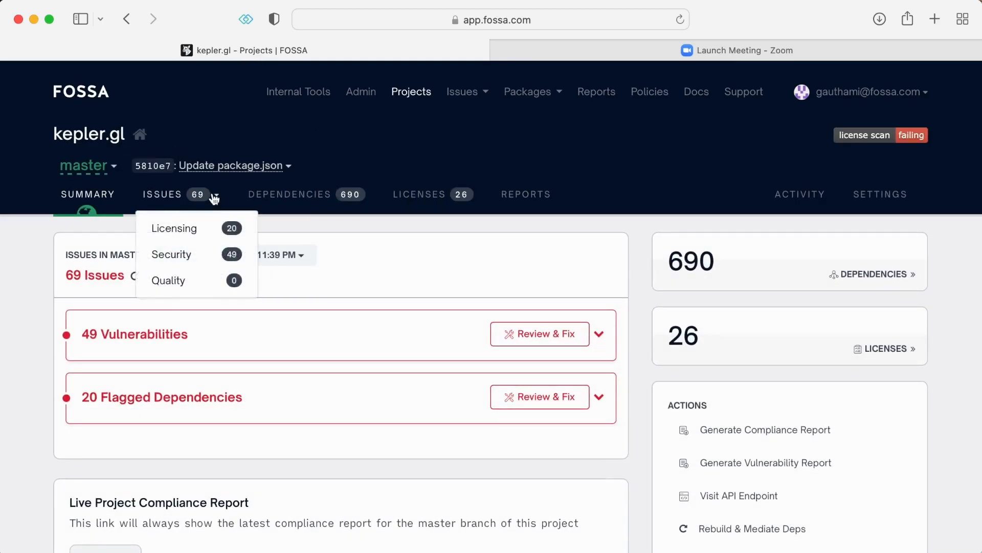
{"action": "left_click", "coordinate": [174, 227]}
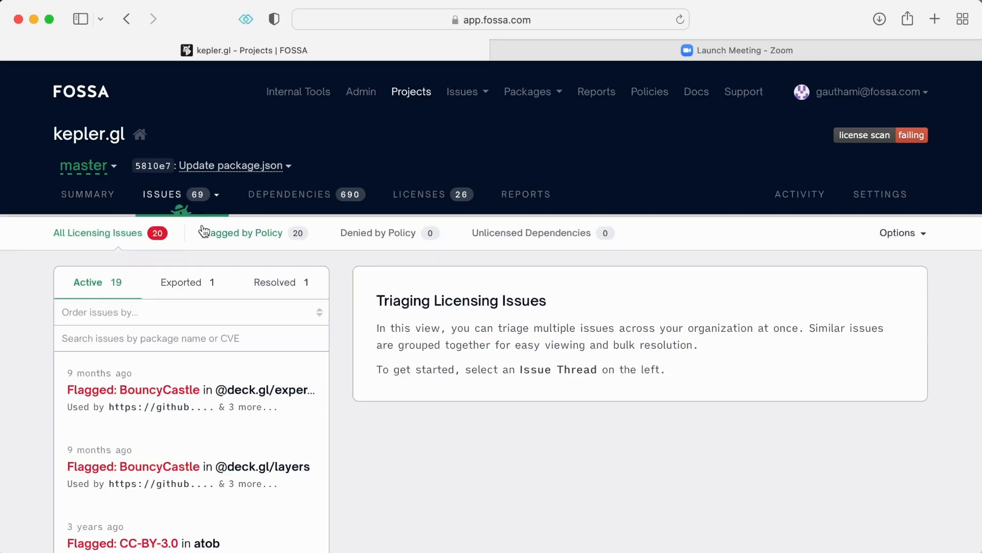
{"action": "mouse_move", "coordinate": [227, 256]}
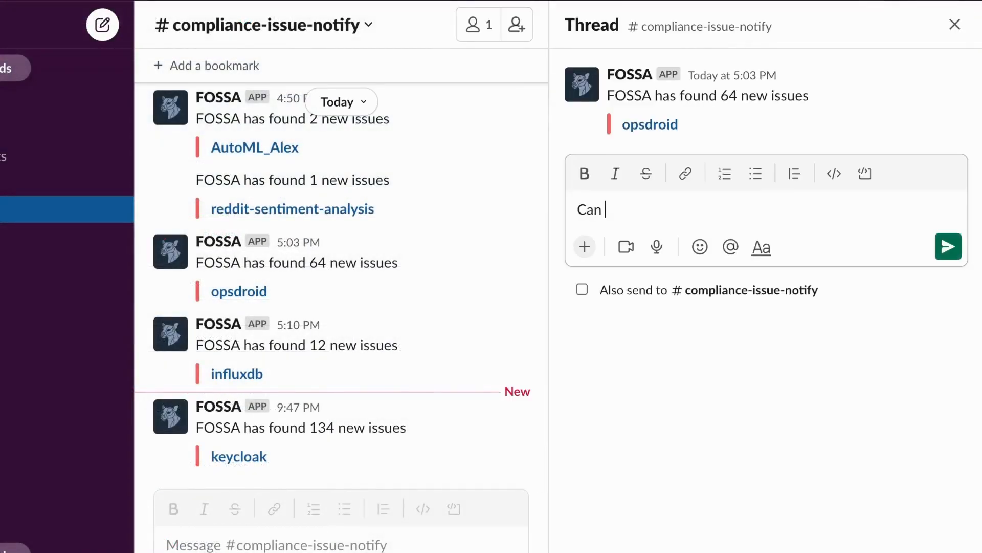
{"action": "type", "text": "you take a lo"}
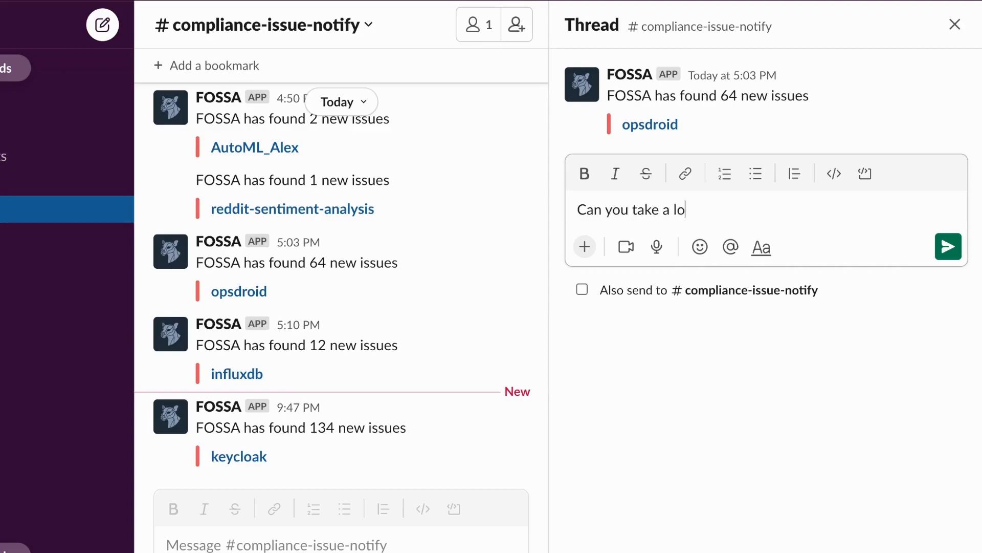
{"action": "type", "text": "ok at this @d"}
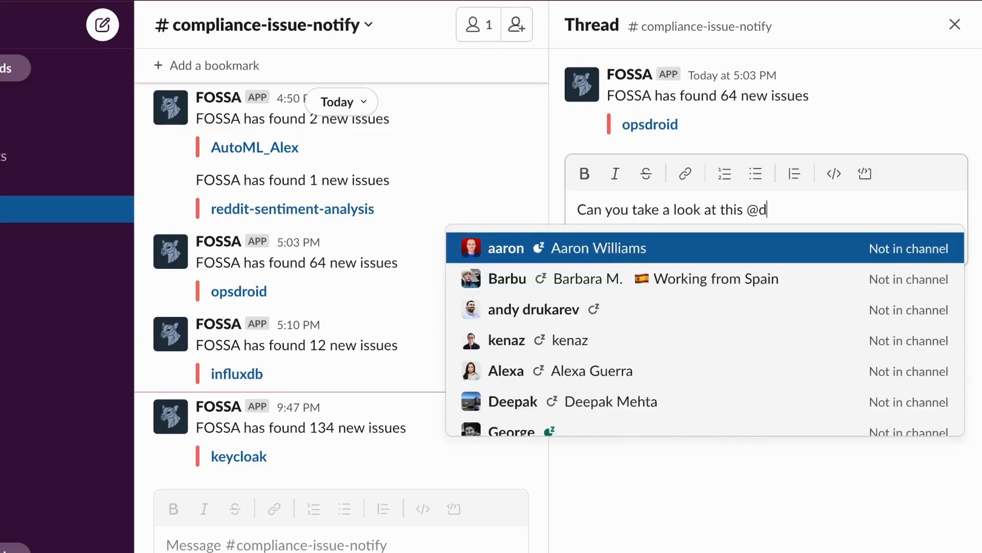
{"action": "left_click", "coordinate": [511, 401]}
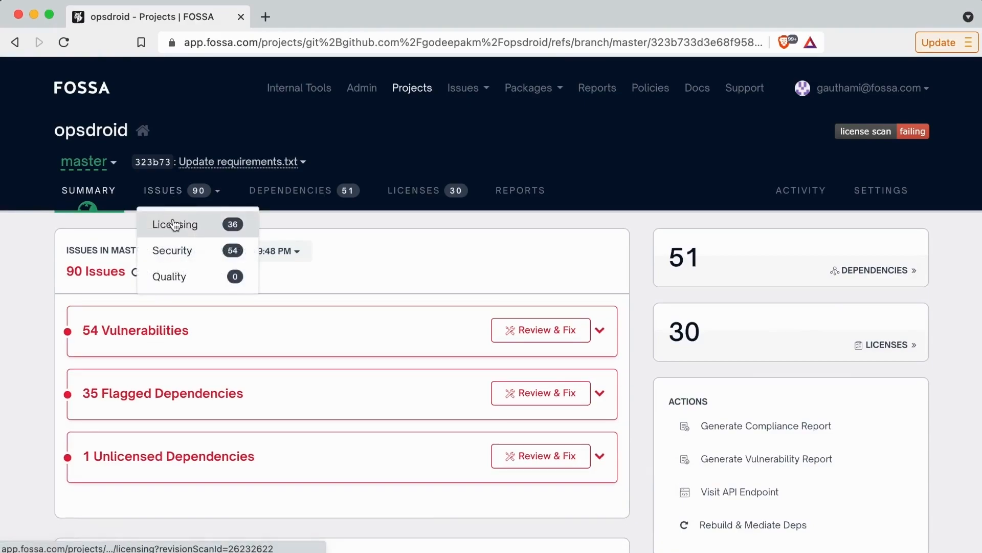
- Review opsdroid's licensing issues and the AML flag on nbconvert, including its inclusion paths to 5.5.0
{"action": "left_click", "coordinate": [174, 224]}
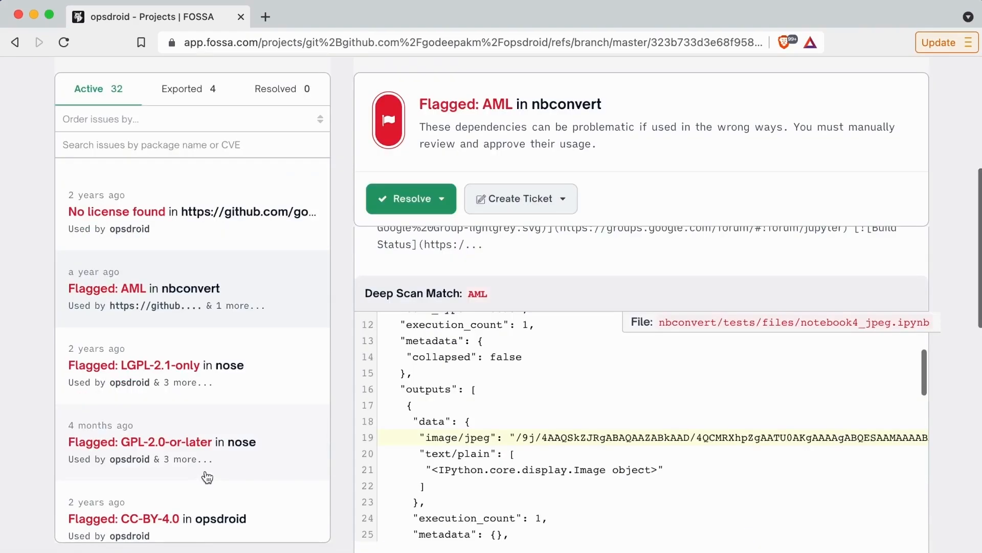
{"action": "mouse_move", "coordinate": [316, 410]}
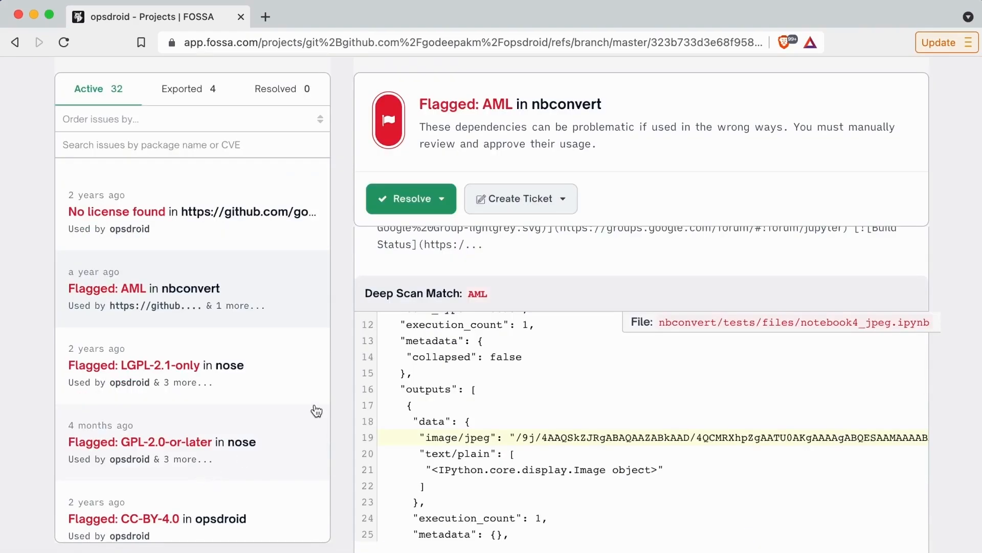
{"action": "mouse_move", "coordinate": [545, 423]}
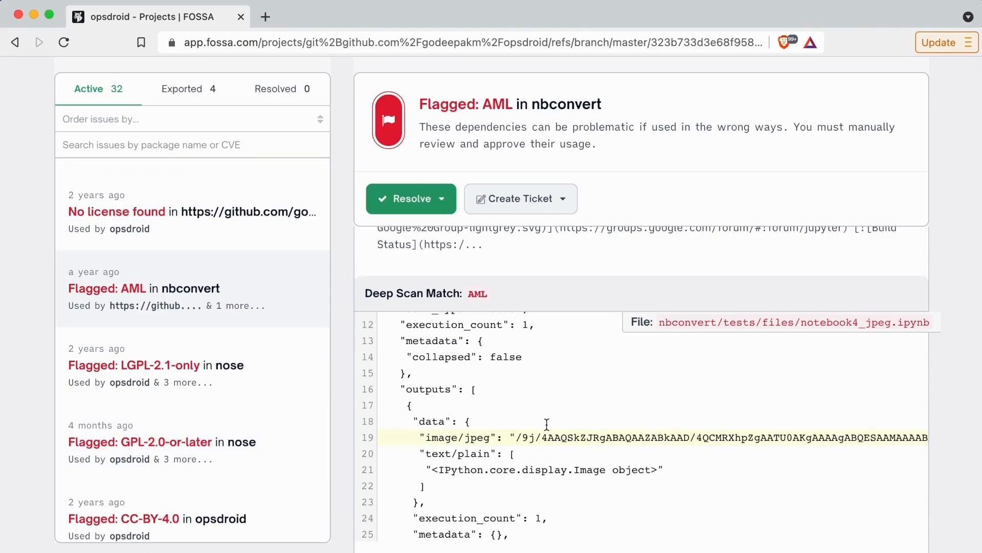
{"action": "scroll", "scroll_direction": "down", "scroll_amount": 3}
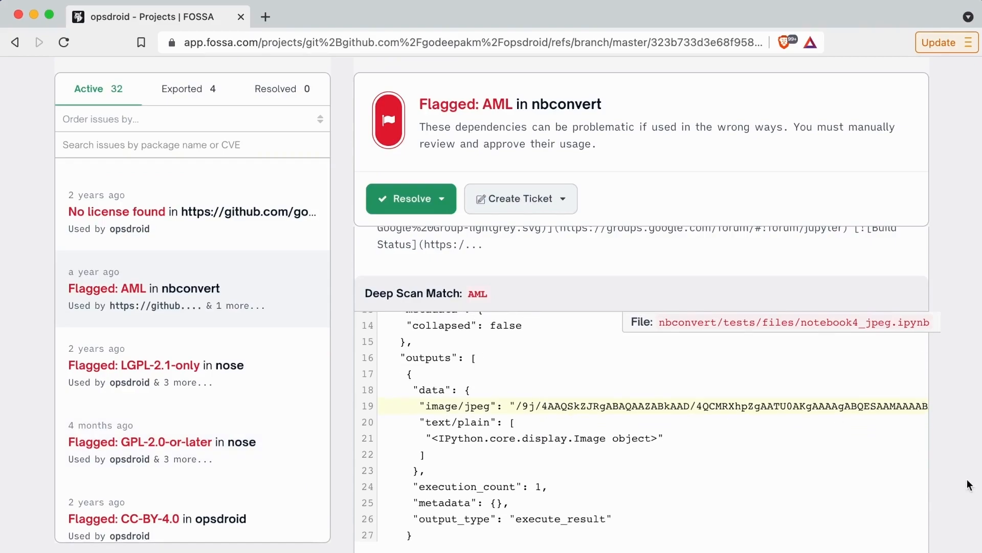
{"action": "scroll", "scroll_direction": "down", "scroll_amount": 3}
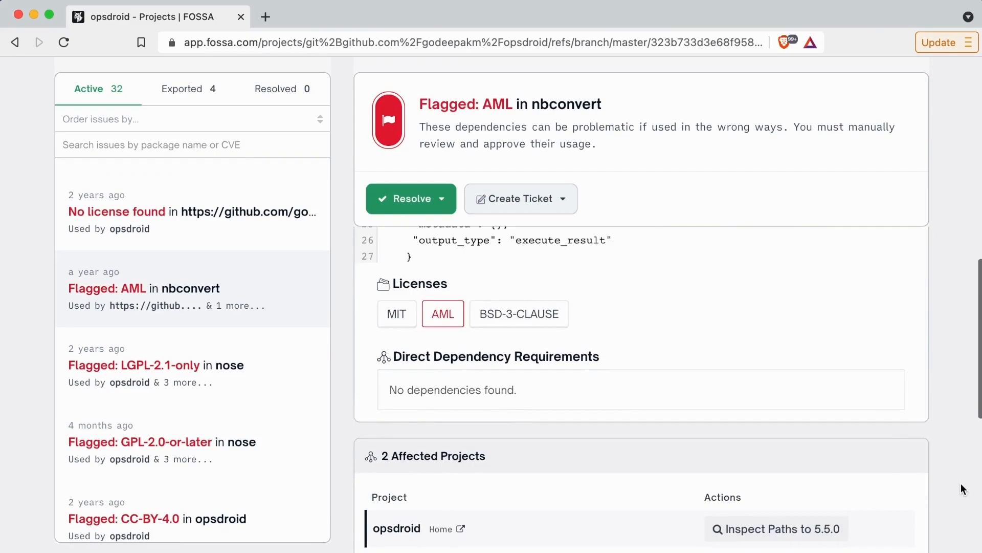
{"action": "scroll", "scroll_direction": "down", "scroll_amount": 3}
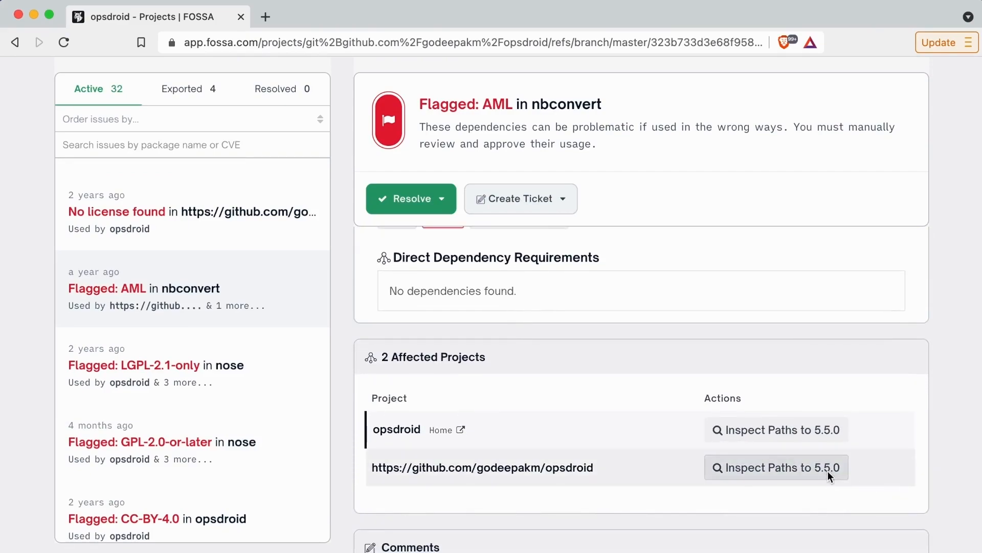
{"action": "left_click", "coordinate": [776, 467]}
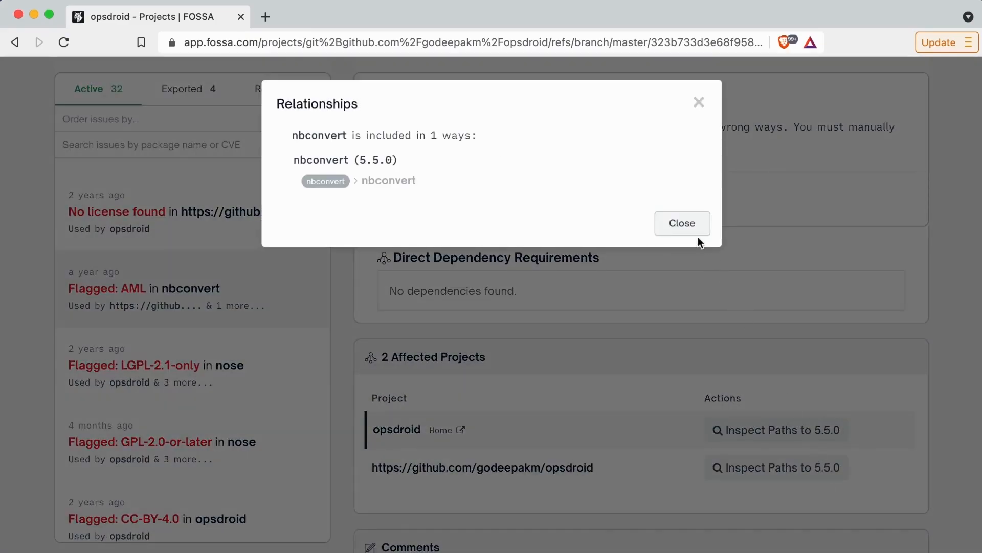
{"action": "left_click", "coordinate": [682, 223]}
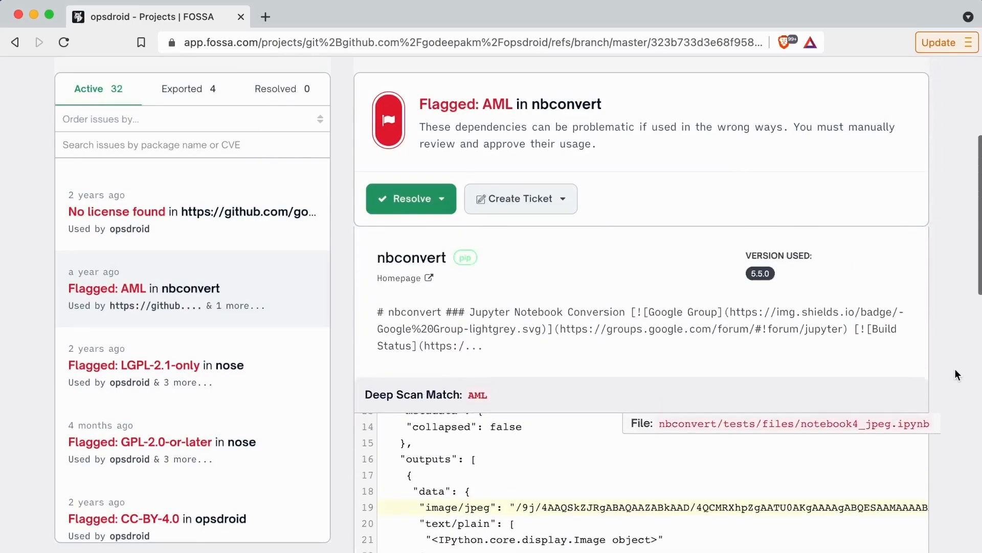
- Edit the nbconvert dependency to add a GPL-1.0-only license group and confirm the policy rescan notice
{"action": "scroll", "scroll_direction": "up", "scroll_amount": 3}
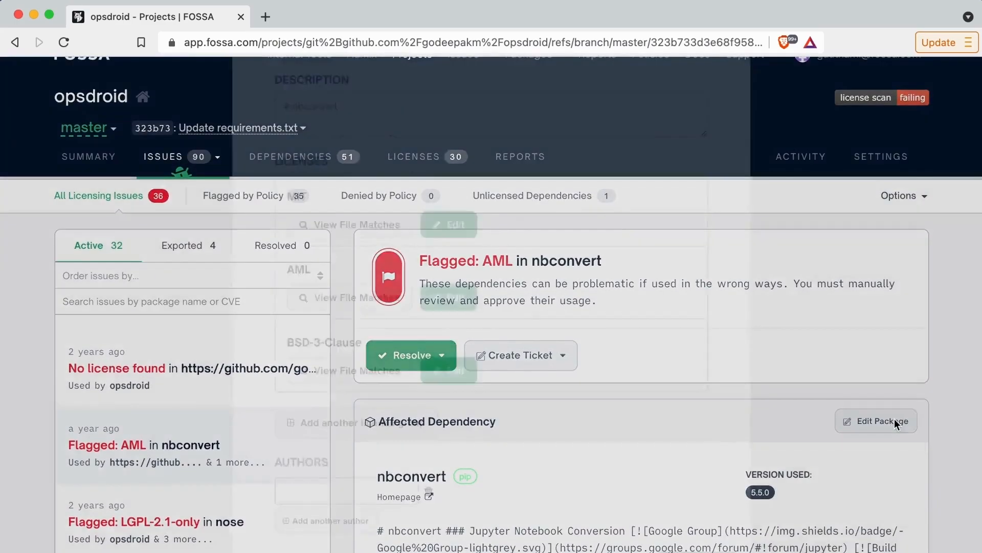
{"action": "left_click", "coordinate": [876, 421]}
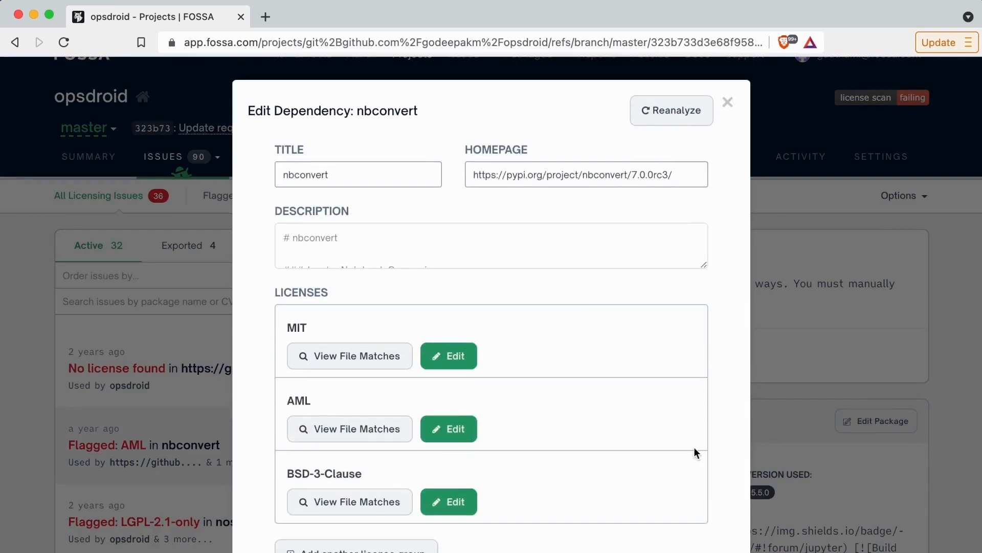
{"action": "scroll", "scroll_direction": "down", "scroll_amount": 3}
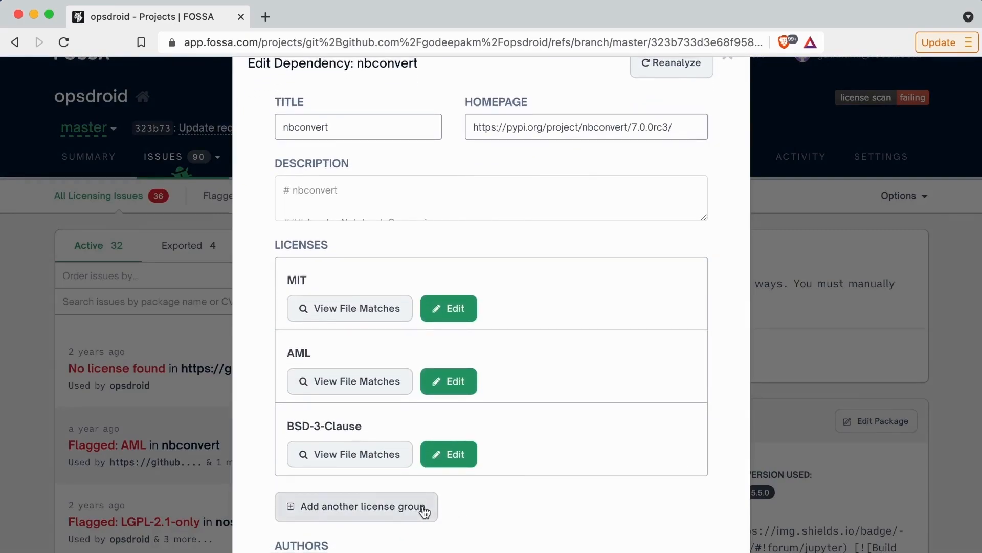
{"action": "left_click", "coordinate": [356, 506]}
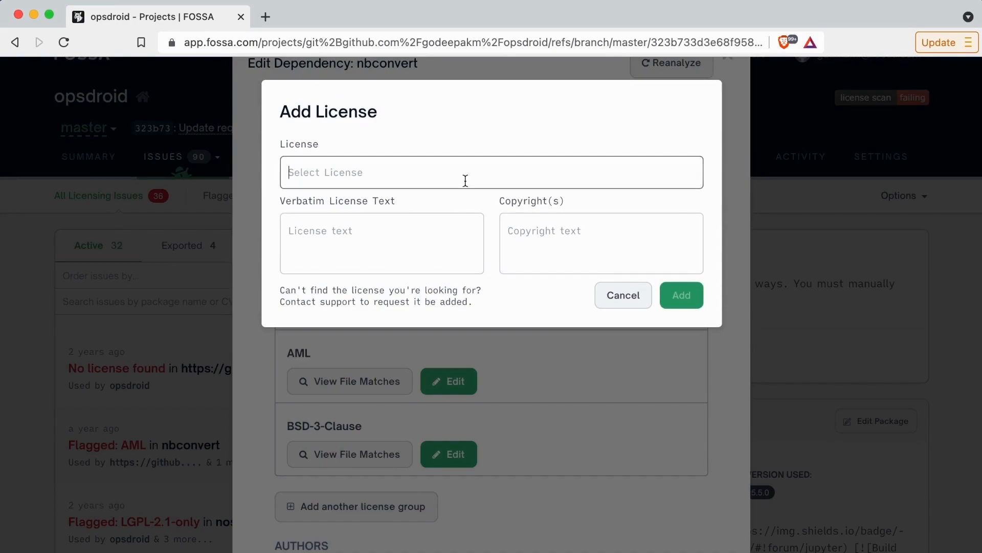
{"action": "type", "text": "GPL-1.0-only"}
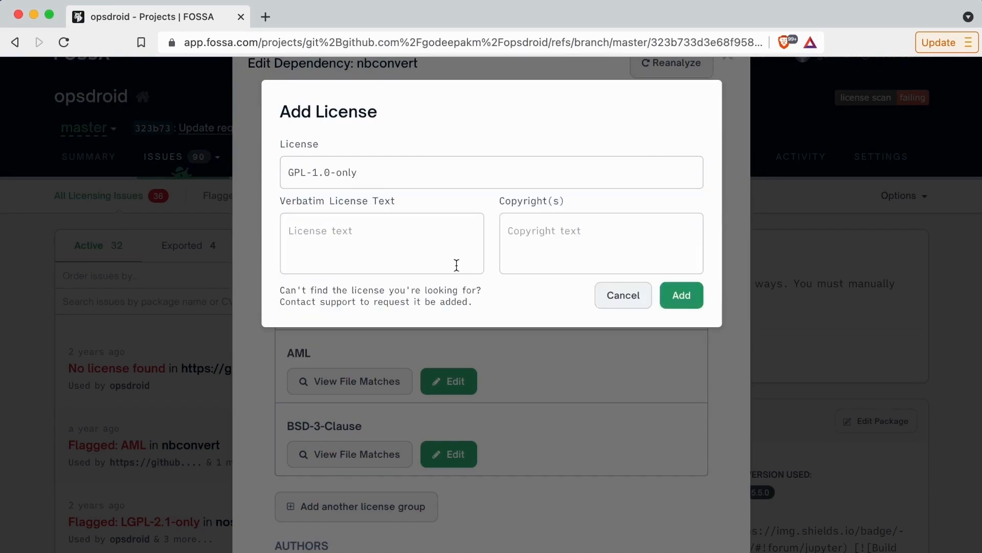
{"action": "left_click", "coordinate": [680, 295]}
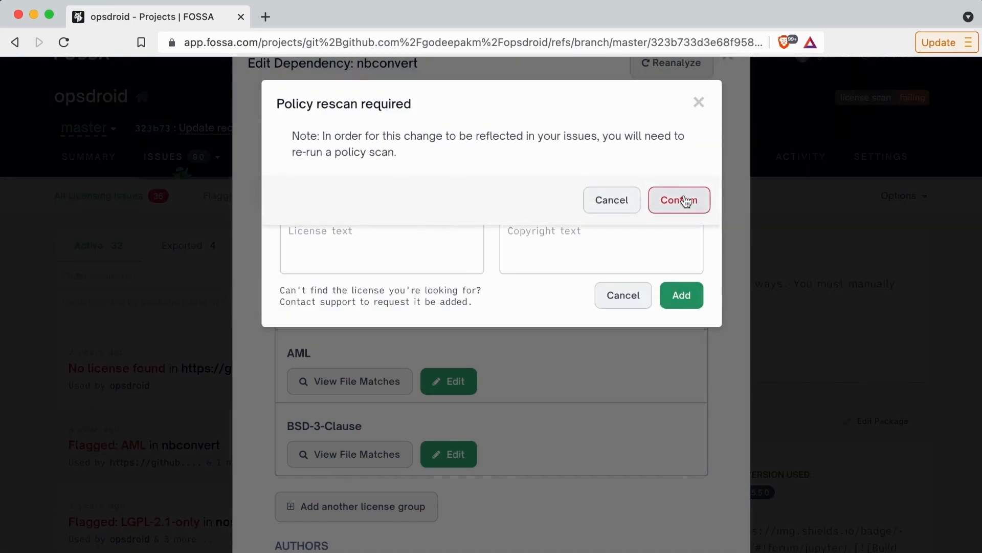
{"action": "left_click", "coordinate": [678, 199]}
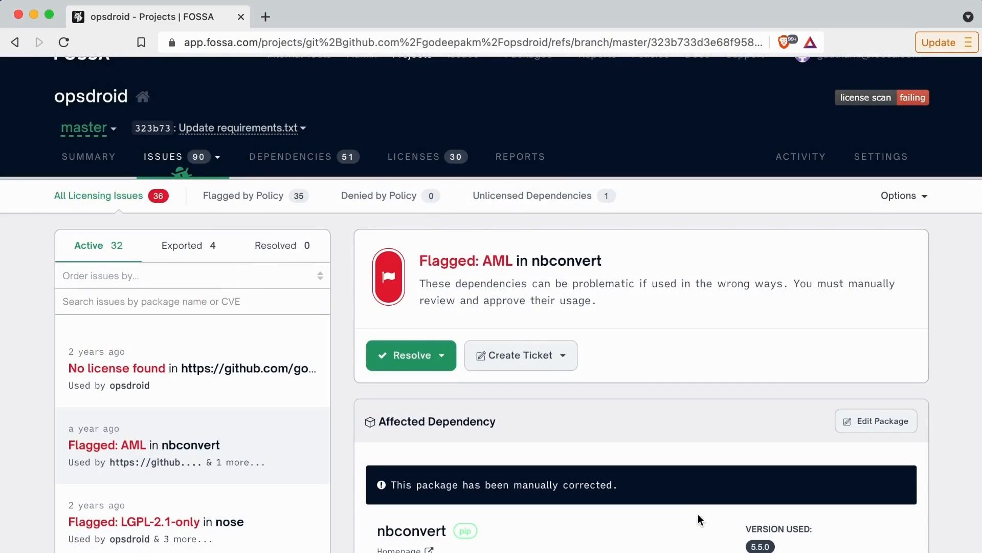
- Create a ticket for opsdroid only and export the AML nbconvert issue to the Jira site as SE-50
{"action": "left_click", "coordinate": [562, 355]}
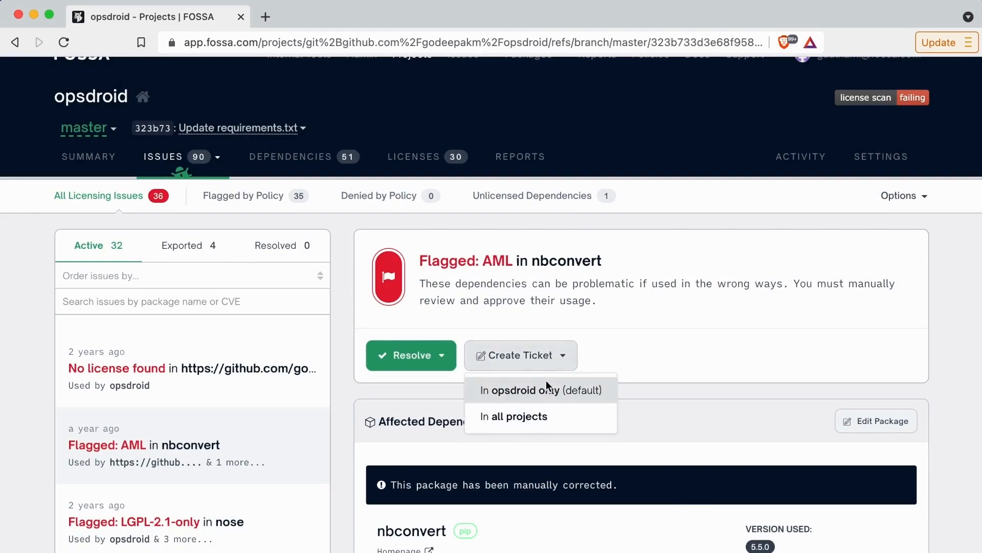
{"action": "left_click", "coordinate": [540, 390]}
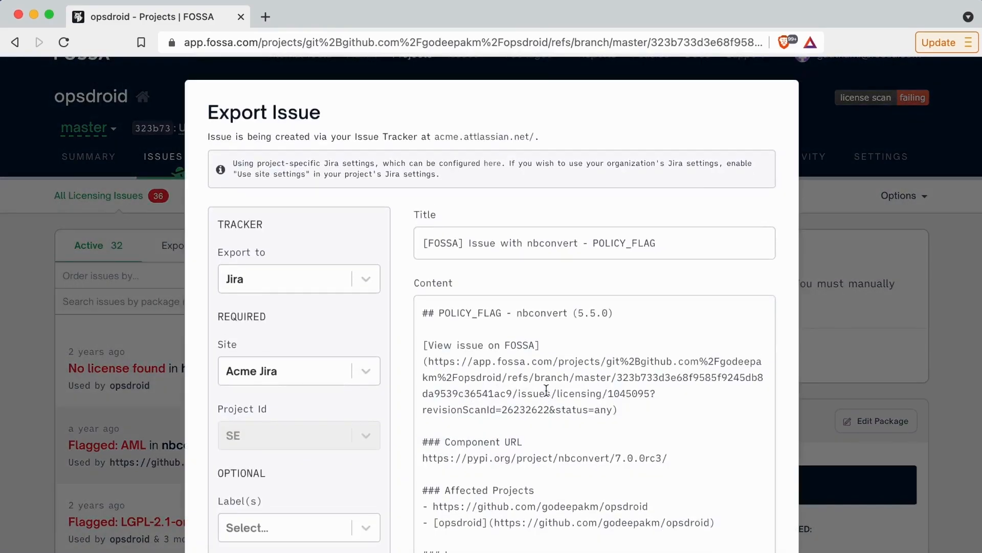
{"action": "left_click", "coordinate": [299, 371]}
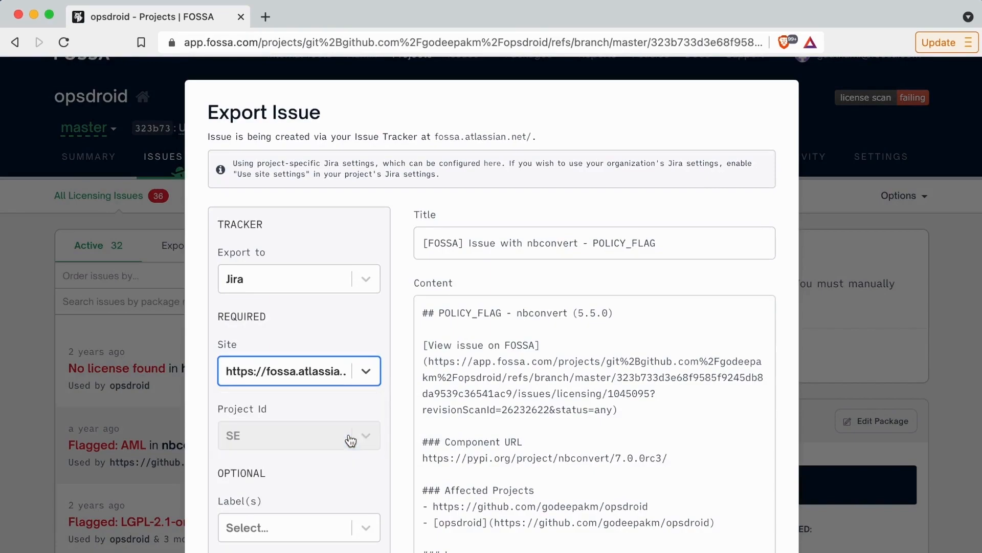
{"action": "scroll", "scroll_direction": "down", "scroll_amount": 3}
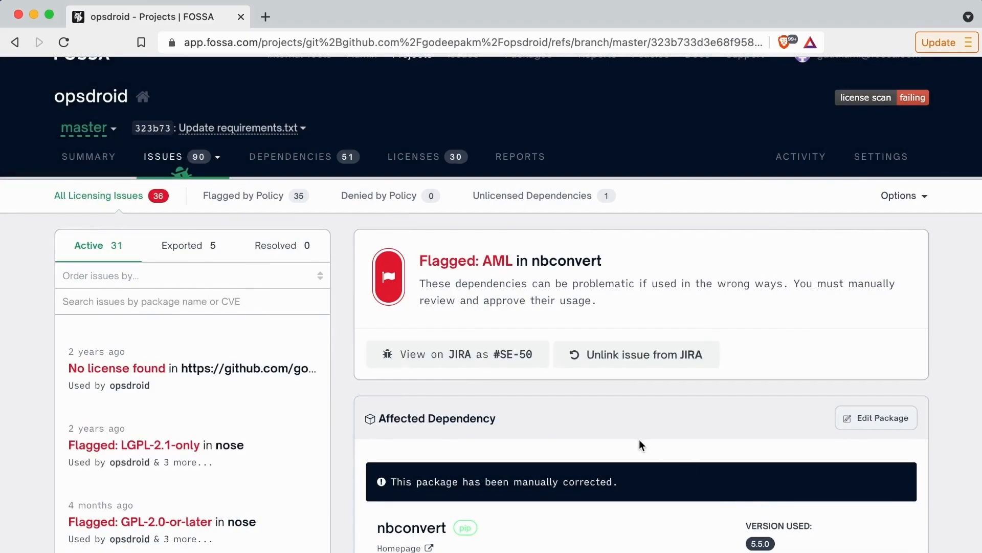
{"action": "scroll", "scroll_direction": "down", "scroll_amount": 3}
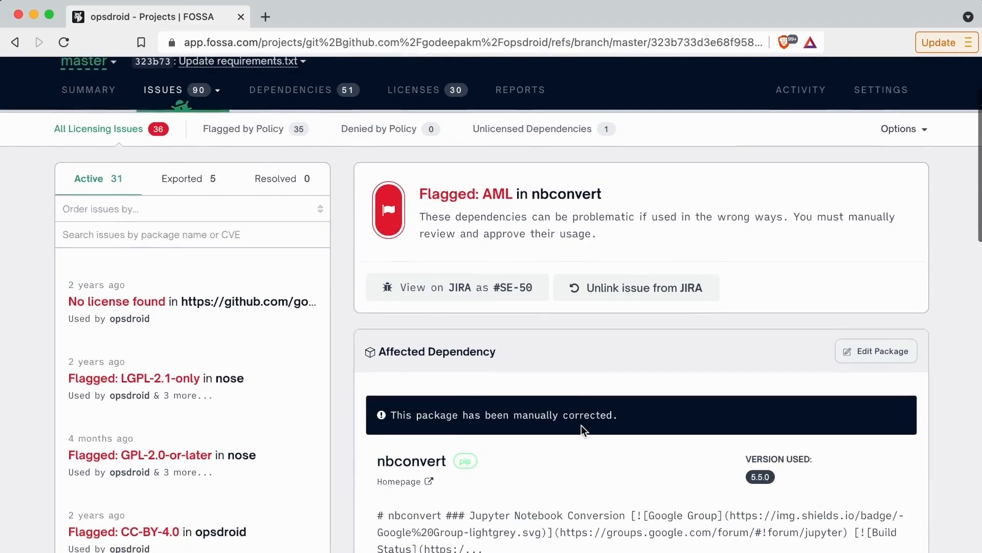
{"action": "scroll", "scroll_direction": "up", "scroll_amount": 3}
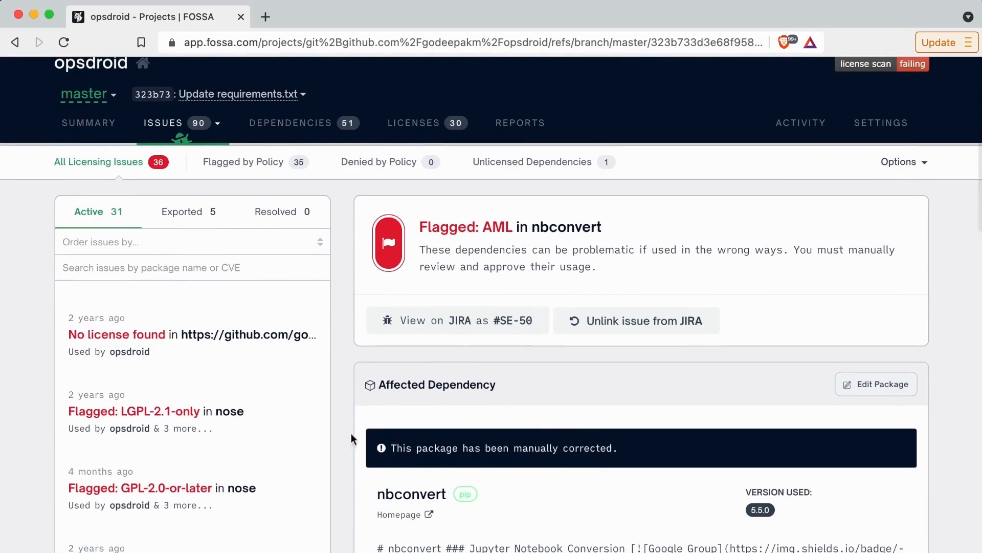
- Review the LGPL-2.1-only flag on nose, then return to the opsdroid project summary
{"action": "left_click", "coordinate": [157, 411]}
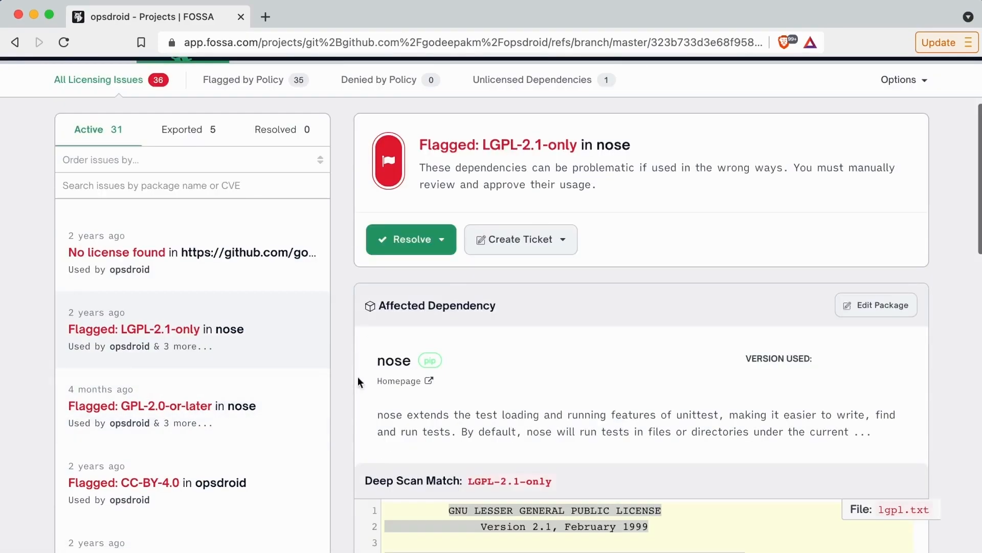
{"action": "left_click", "coordinate": [441, 240]}
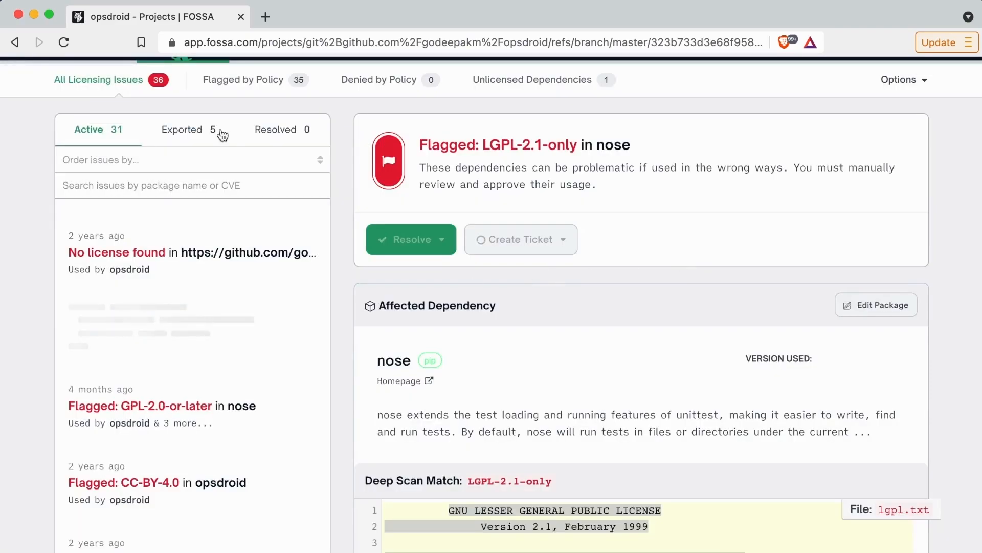
{"action": "left_click", "coordinate": [89, 191]}
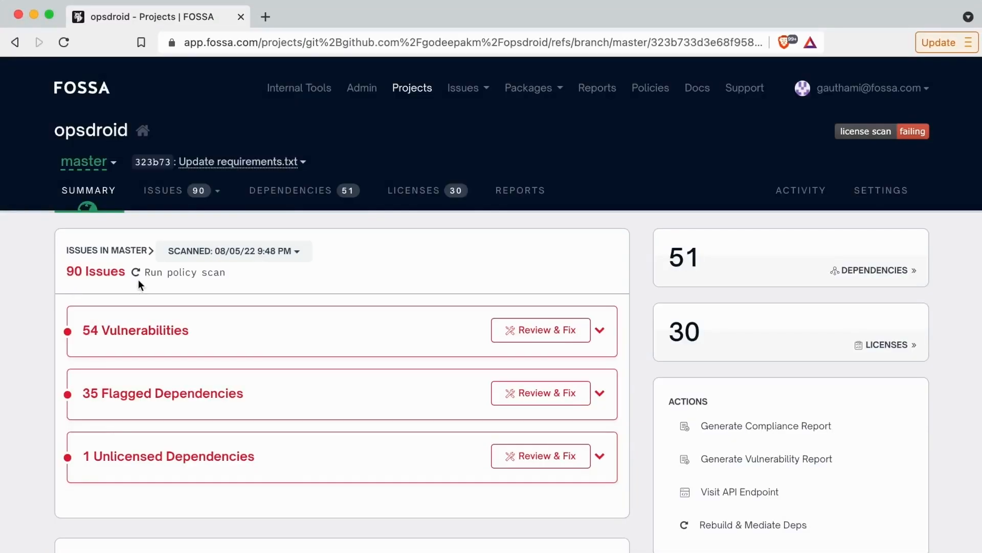
{"action": "mouse_move", "coordinate": [183, 272]}
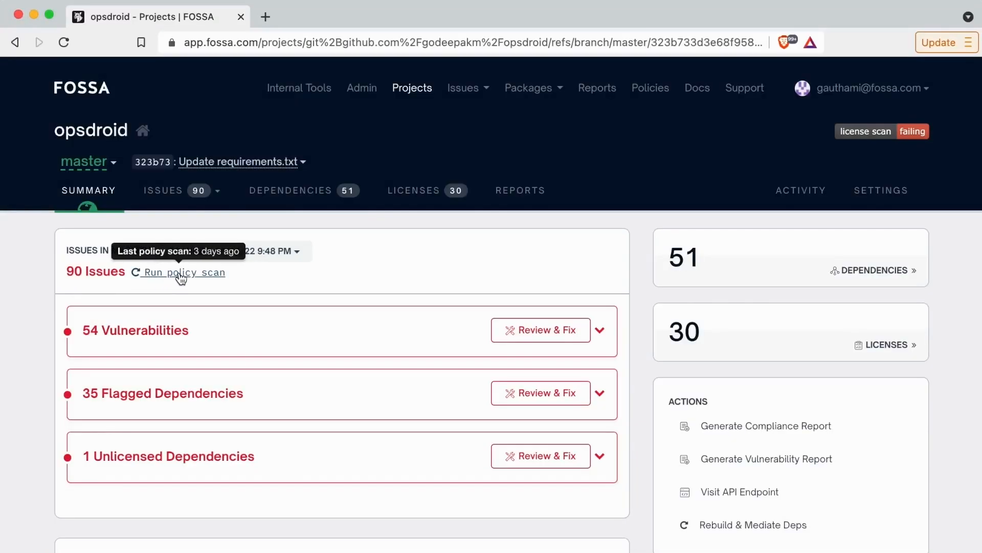
- Start a new policy scan of the opsdroid project from its summary
{"action": "left_click", "coordinate": [184, 272]}
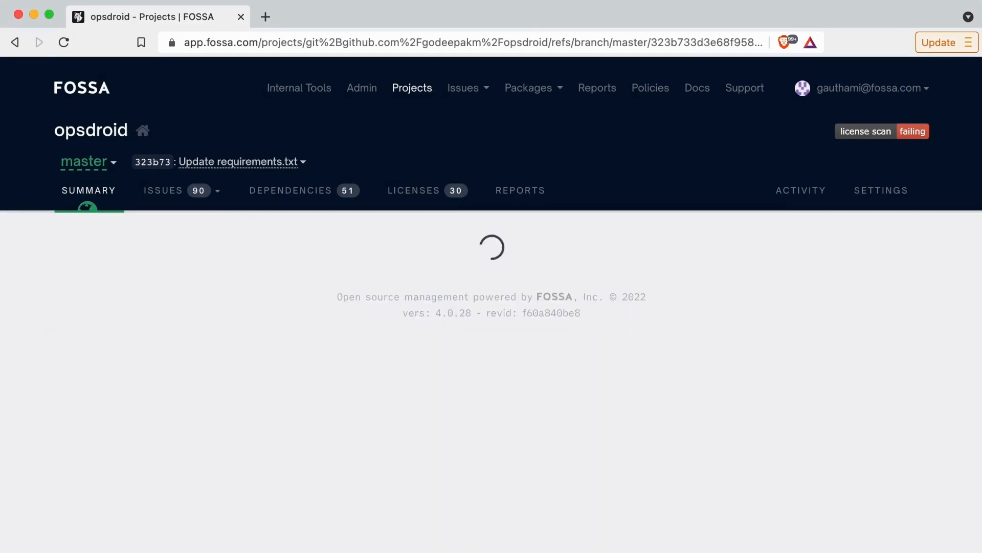